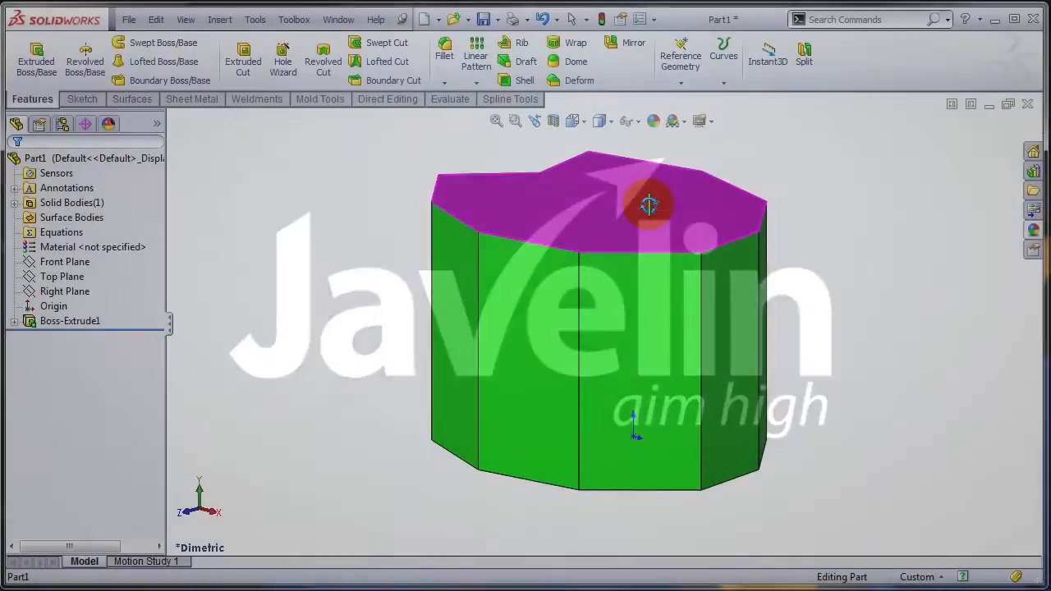
- Rotate the view of the eight-sided extruded part to a new viewing angle
{"action": "left_click_drag", "start_coordinate": [648, 205], "coordinate": [586, 215]}
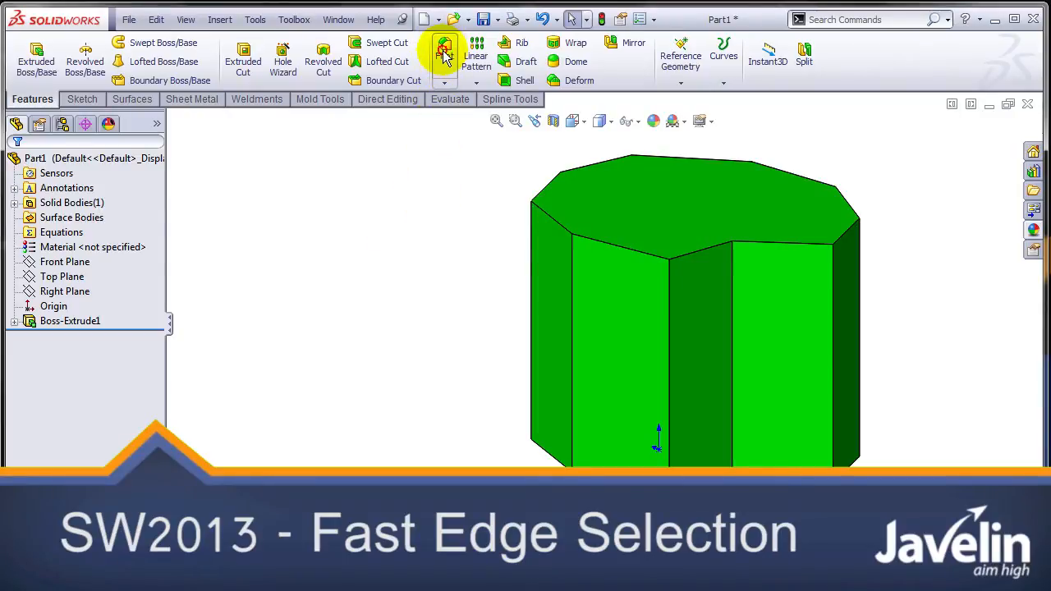
- Start a 1-inch constant-radius fillet with one vertical edge as its first item
{"action": "left_click", "coordinate": [443, 50]}
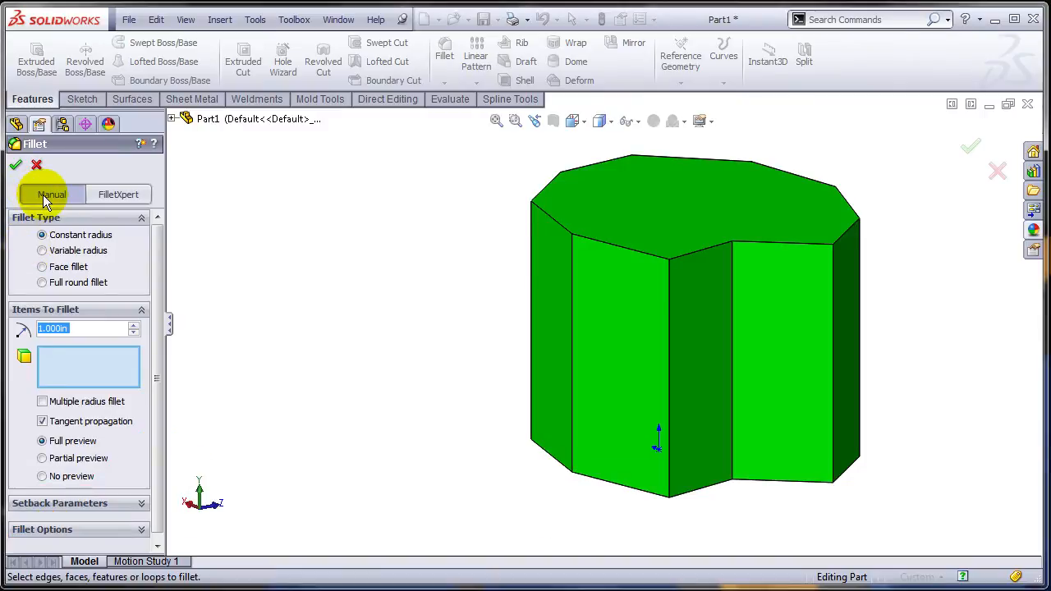
{"action": "mouse_move", "coordinate": [94, 191]}
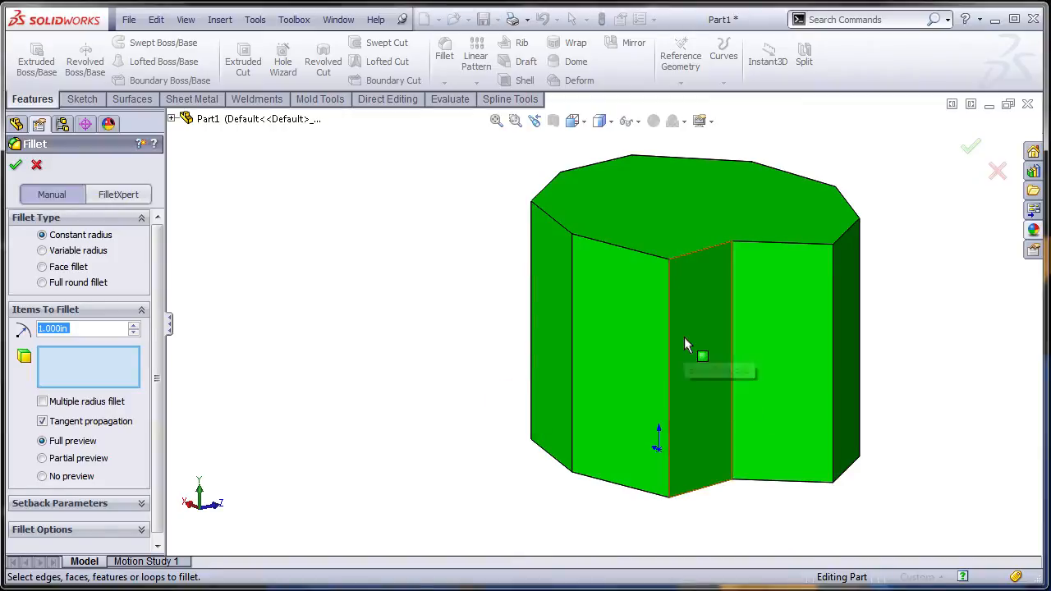
{"action": "left_click", "coordinate": [671, 353]}
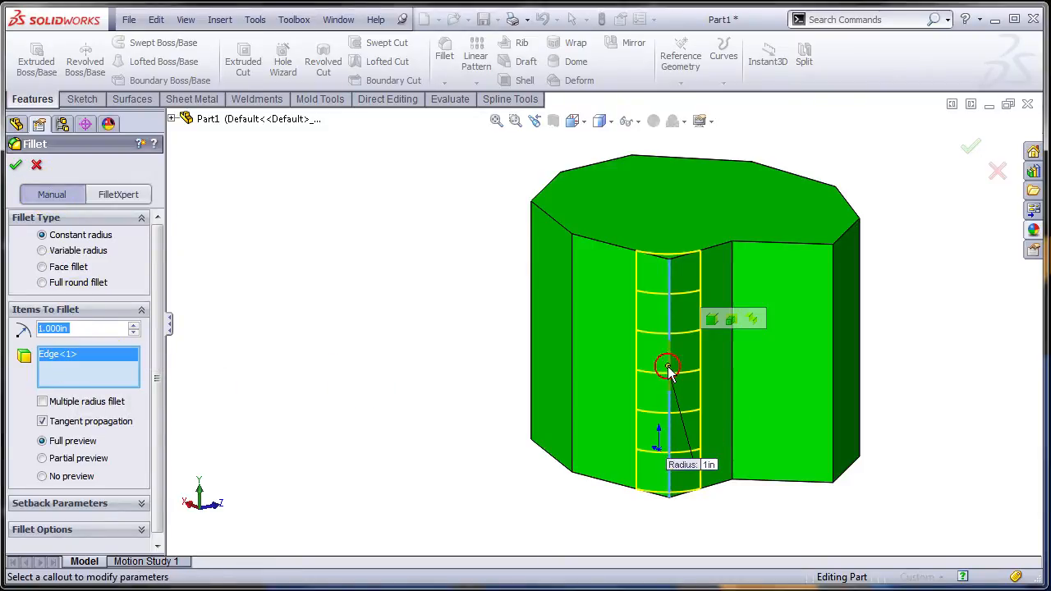
{"action": "left_click", "coordinate": [728, 318]}
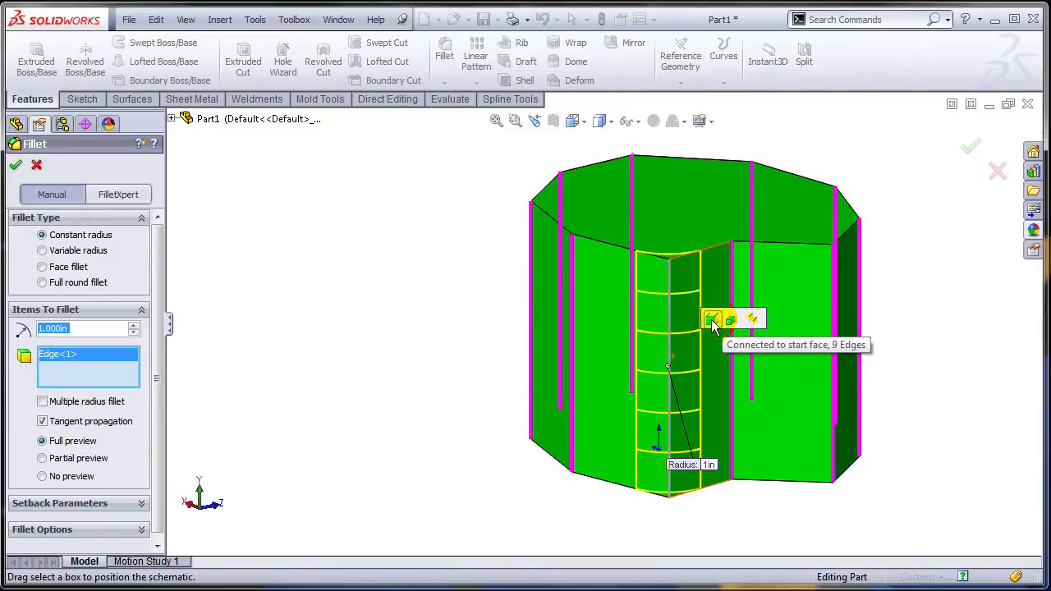
{"action": "left_click", "coordinate": [714, 318]}
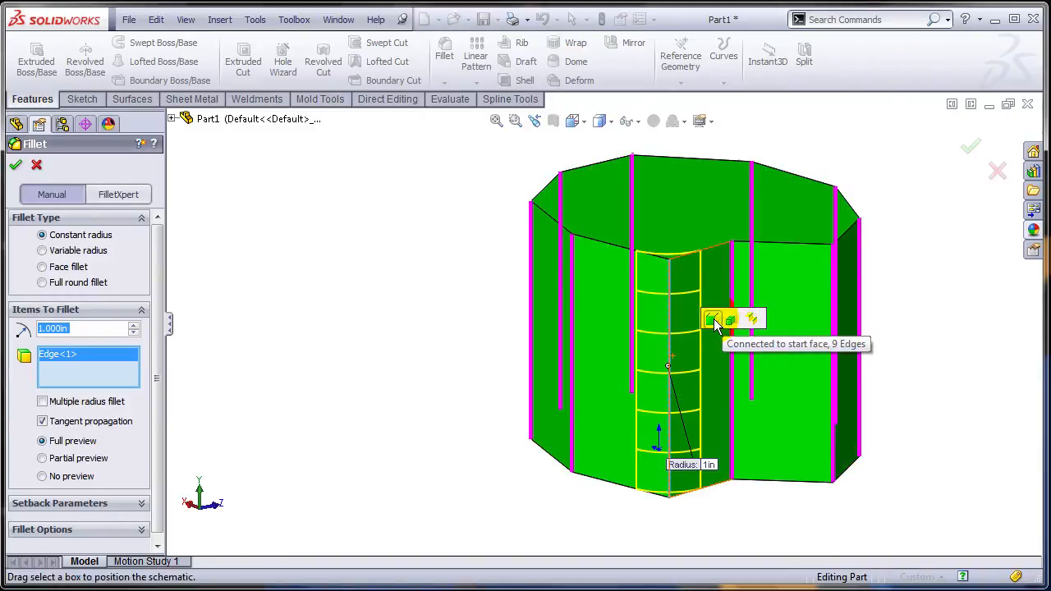
- Add all ten vertical edges with 'Connected to start face' and apply the 1-inch fillet
{"action": "left_click", "coordinate": [729, 318]}
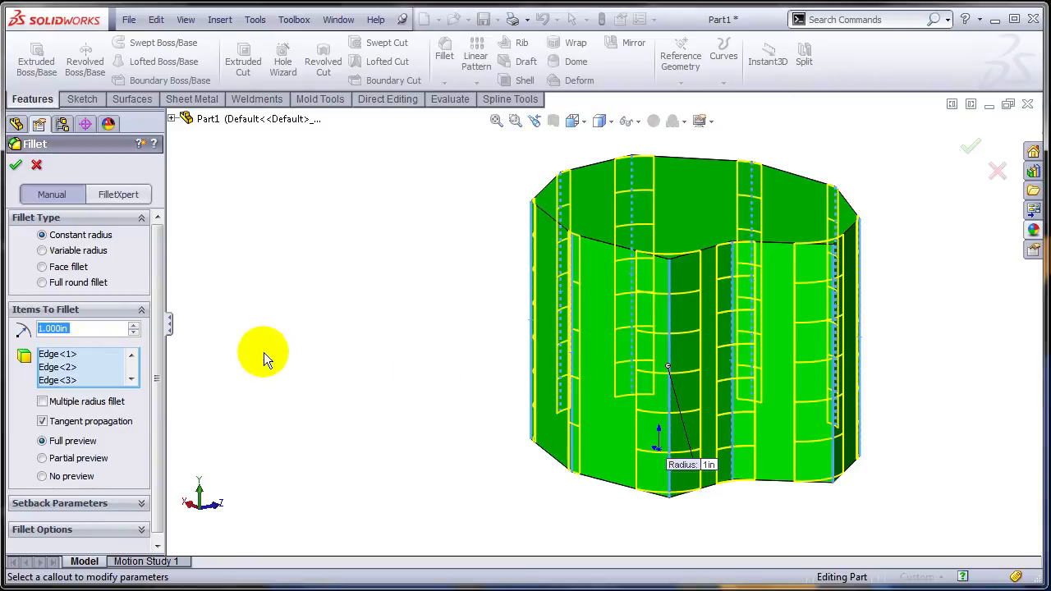
{"action": "left_click", "coordinate": [131, 381]}
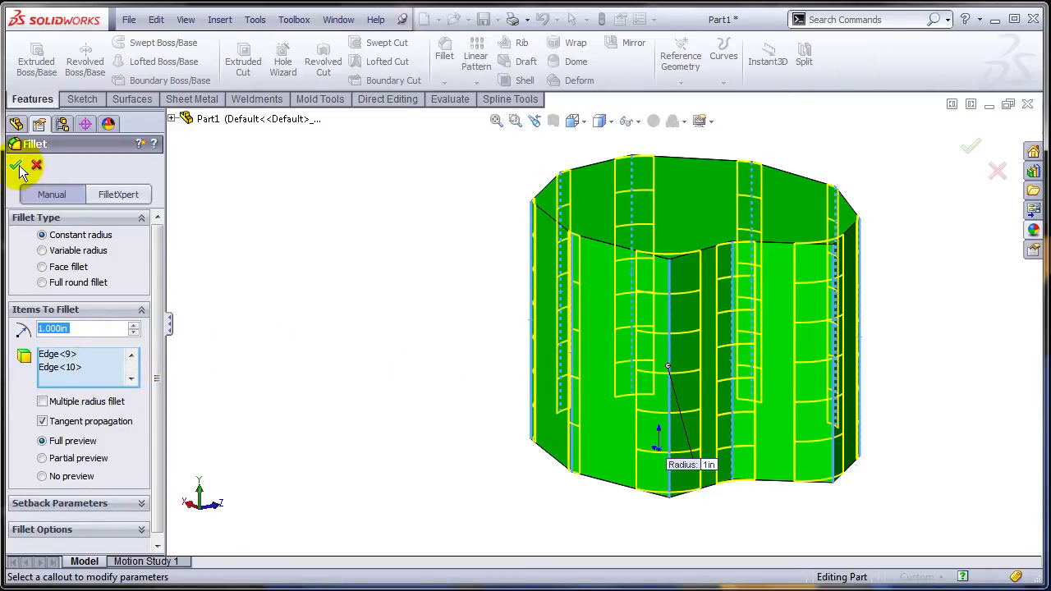
{"action": "left_click", "coordinate": [20, 170]}
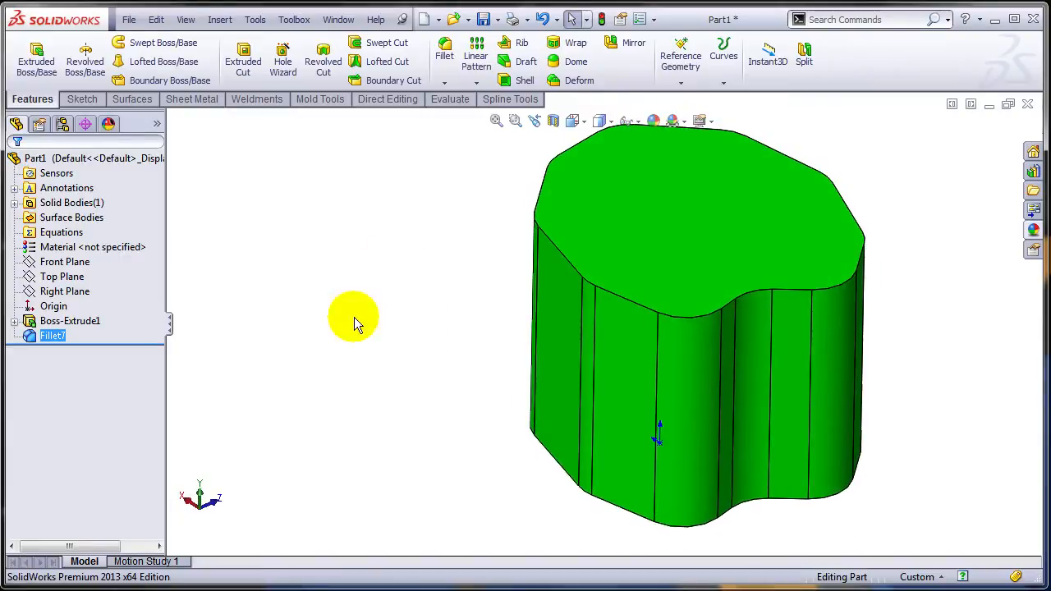
- Delete Fillet7 from the FeatureManager tree and confirm the deletion
{"action": "right_click", "coordinate": [53, 335]}
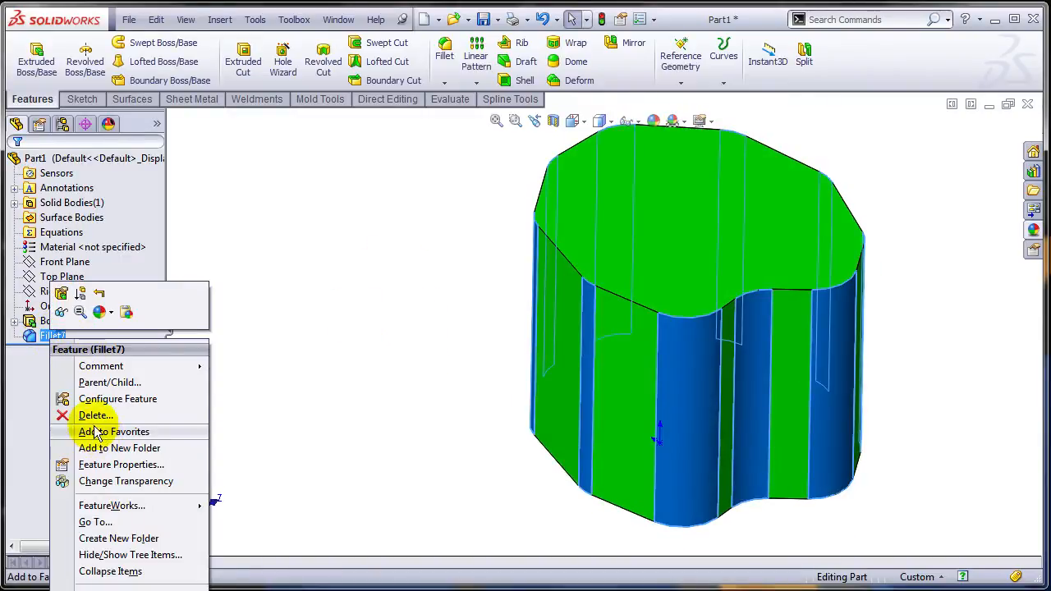
{"action": "left_click", "coordinate": [95, 414]}
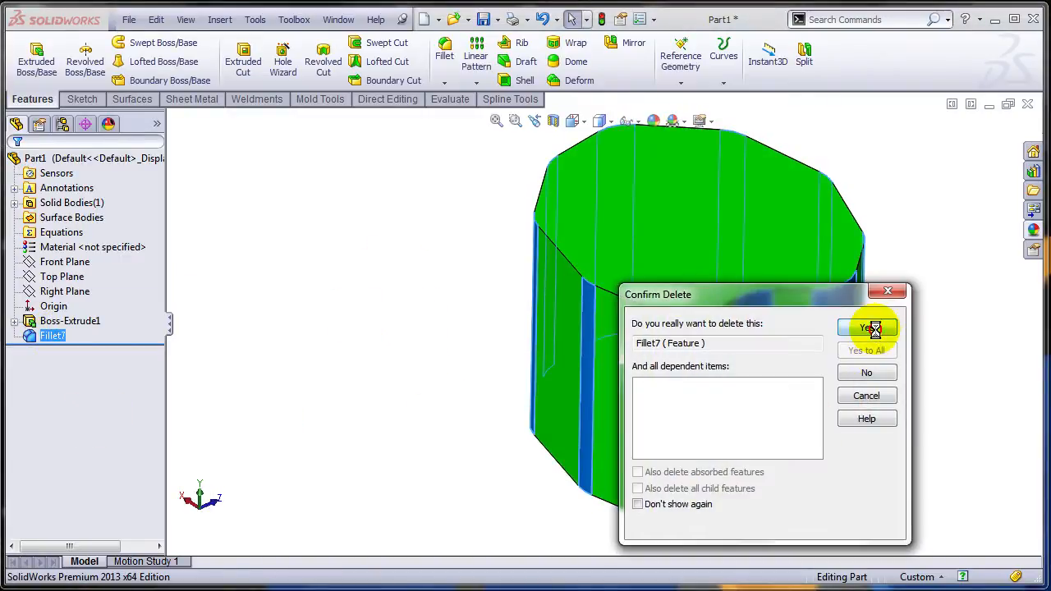
{"action": "left_click", "coordinate": [867, 328]}
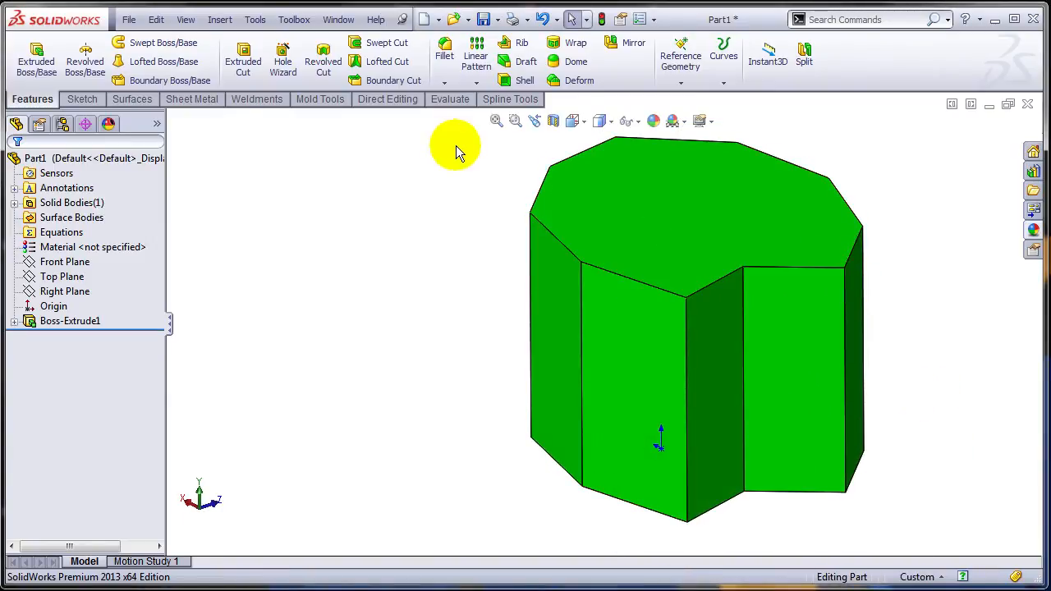
- Begin a new 1-inch fillet by picking top rim edges, then narrow it to the first edge
{"action": "left_click", "coordinate": [444, 53]}
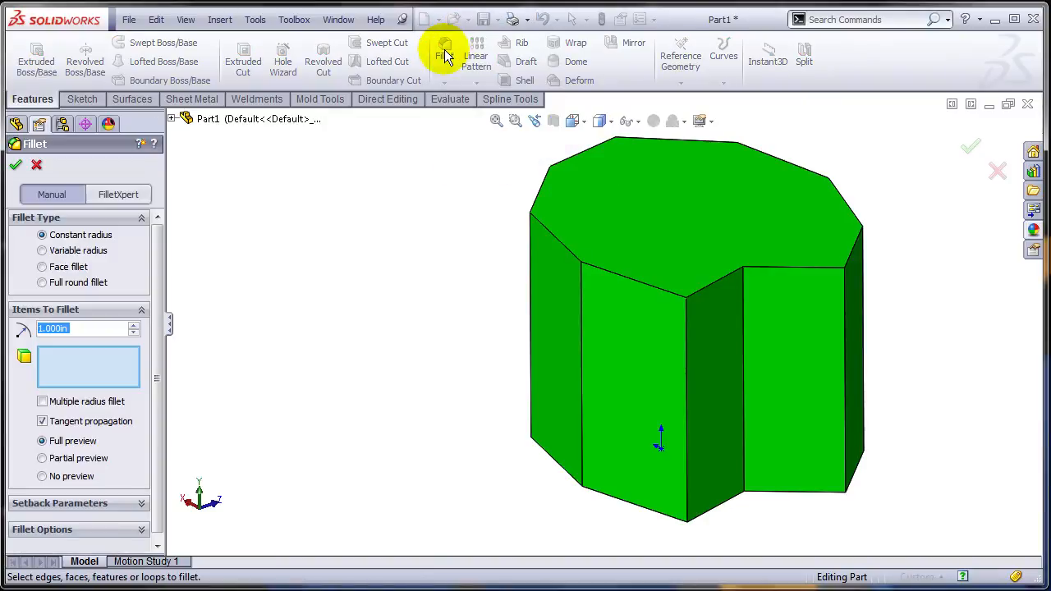
{"action": "mouse_move", "coordinate": [661, 295]}
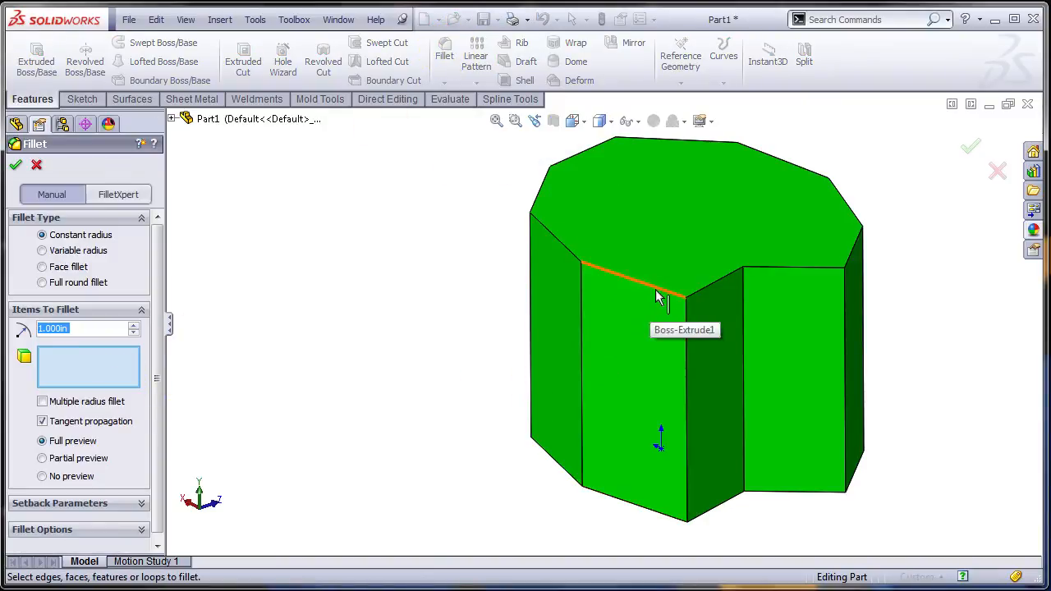
{"action": "left_click", "coordinate": [793, 271]}
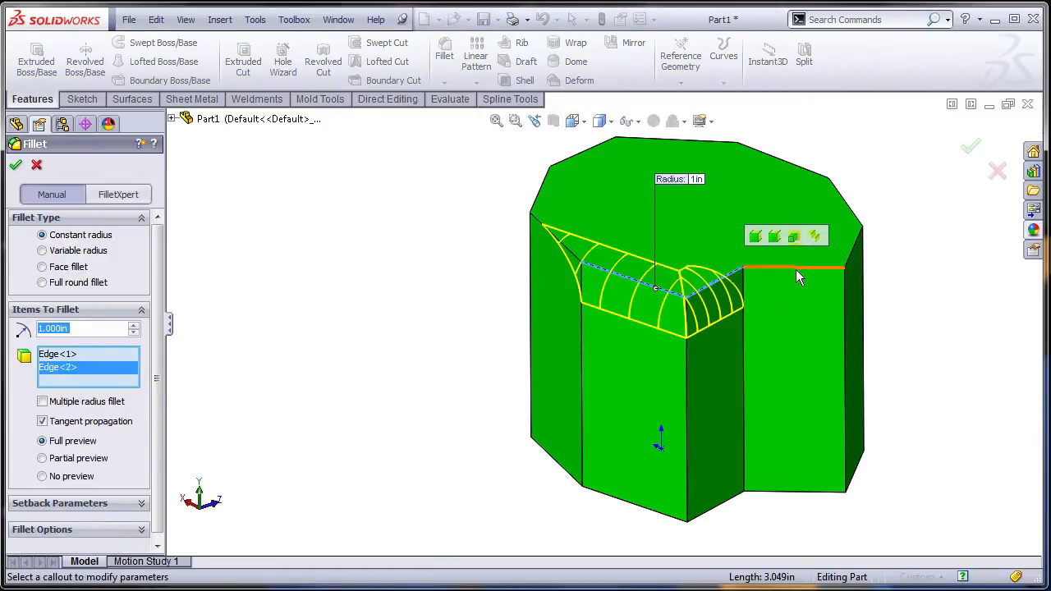
{"action": "left_click", "coordinate": [837, 189]}
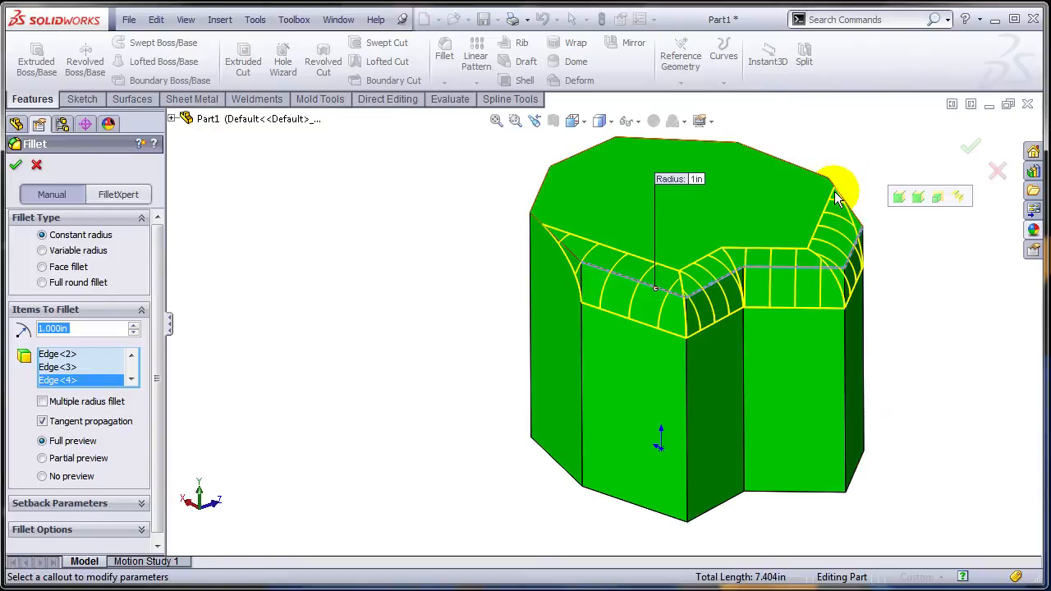
{"action": "left_click", "coordinate": [723, 139]}
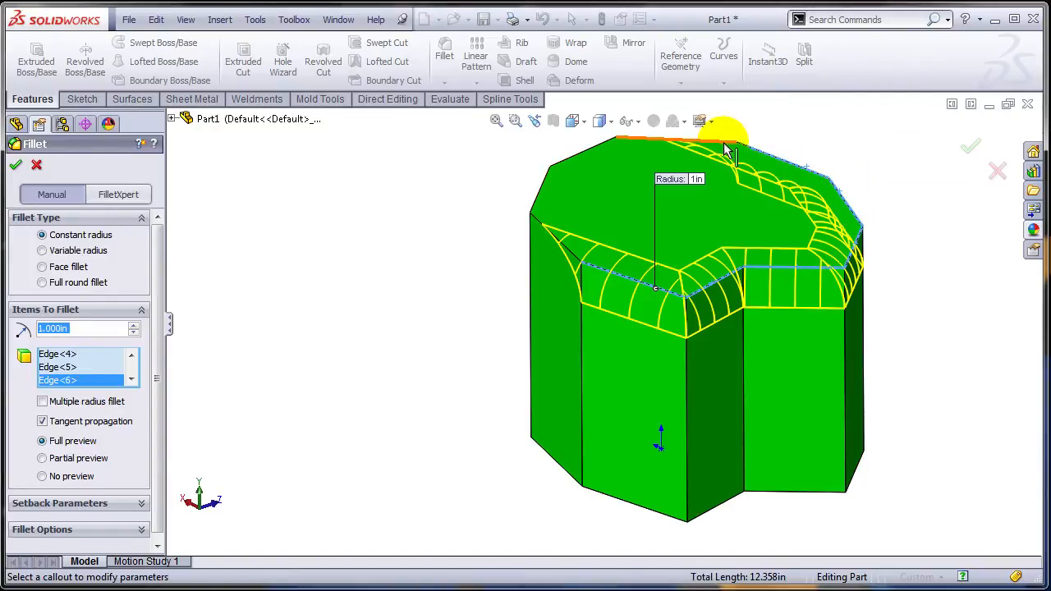
{"action": "left_click", "coordinate": [829, 250]}
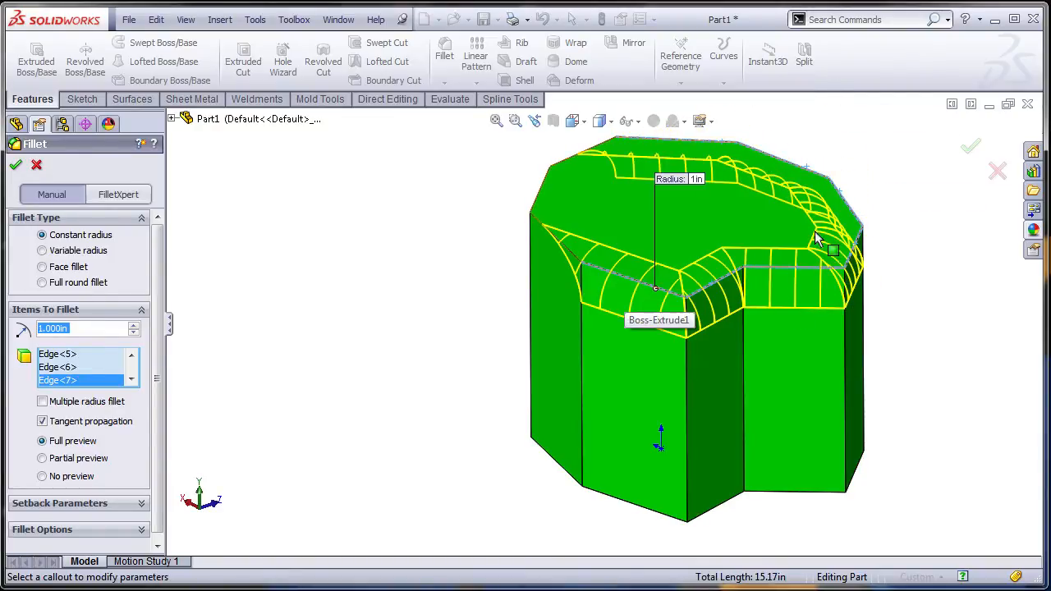
{"action": "right_click", "coordinate": [58, 367]}
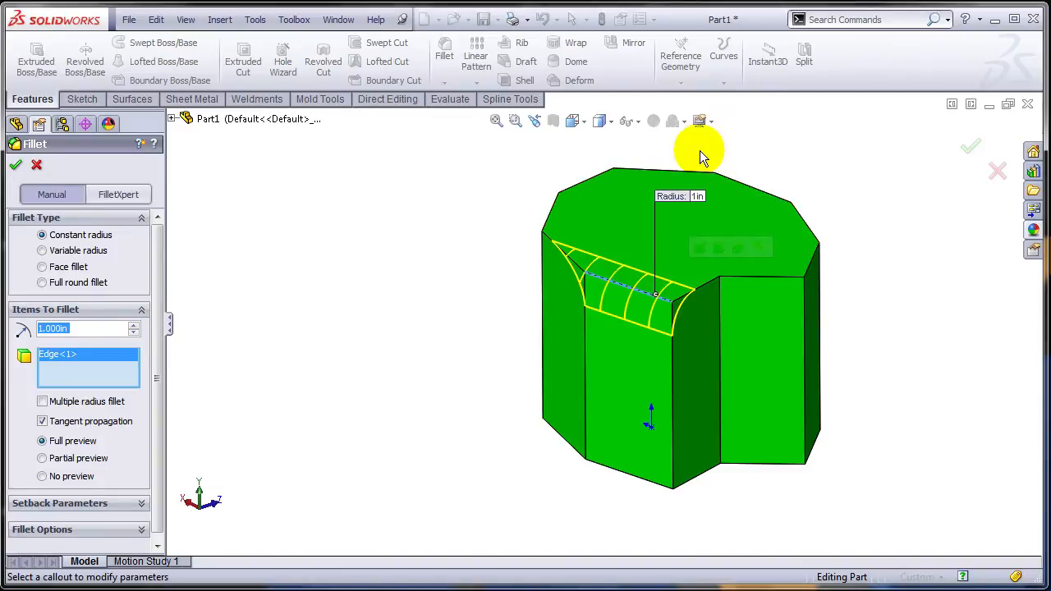
{"action": "mouse_move", "coordinate": [702, 173]}
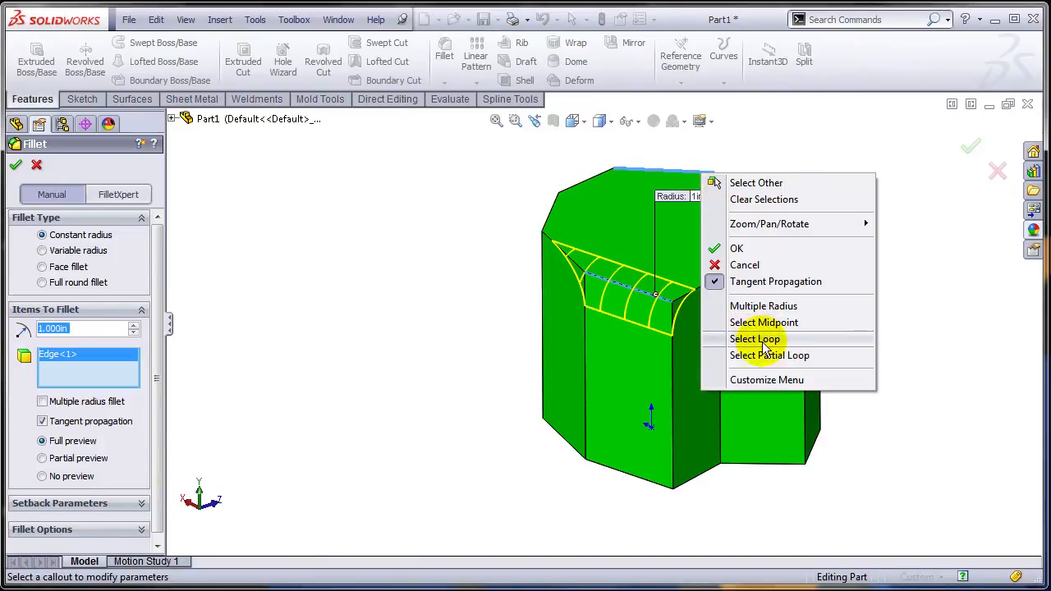
- Use Select Loop to add the entire top rim and apply the 1-inch fillet
{"action": "left_click", "coordinate": [754, 339]}
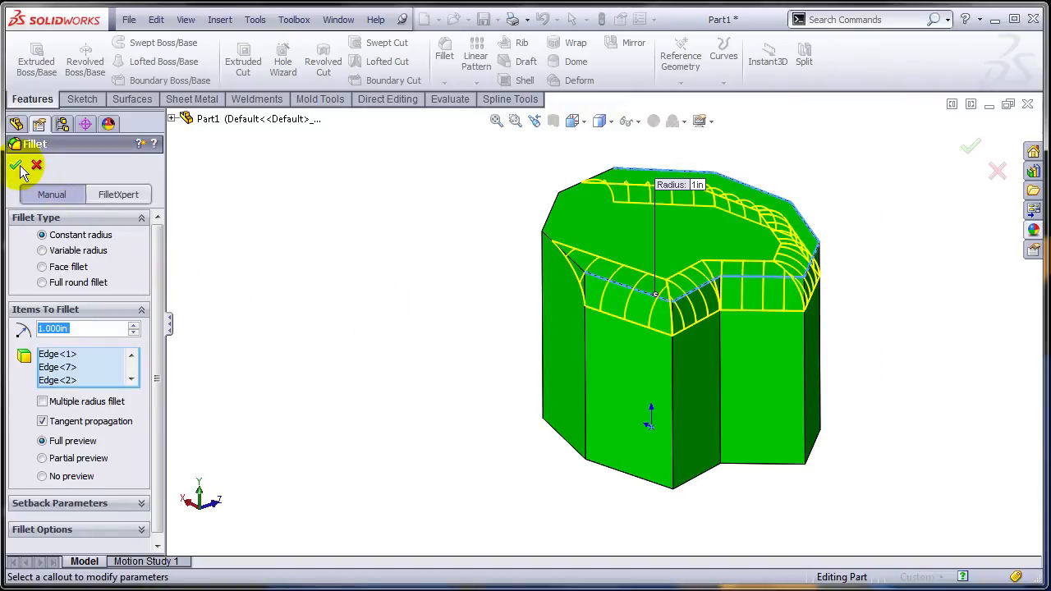
{"action": "left_click", "coordinate": [18, 168]}
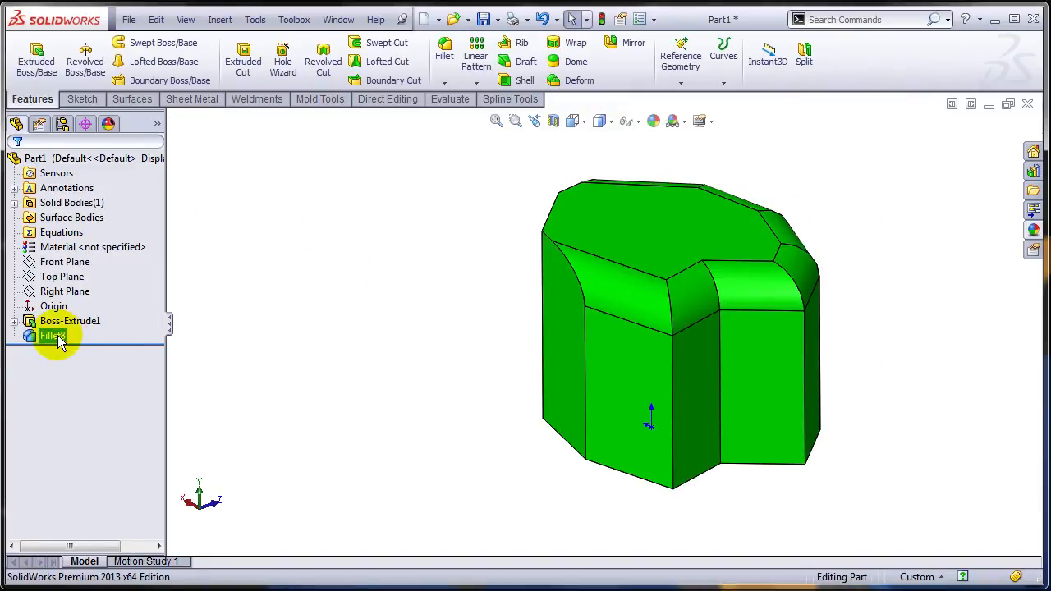
- Edit Fillet8 to round only the partial chain from the front top edge to a far edge
{"action": "double_click", "coordinate": [52, 335]}
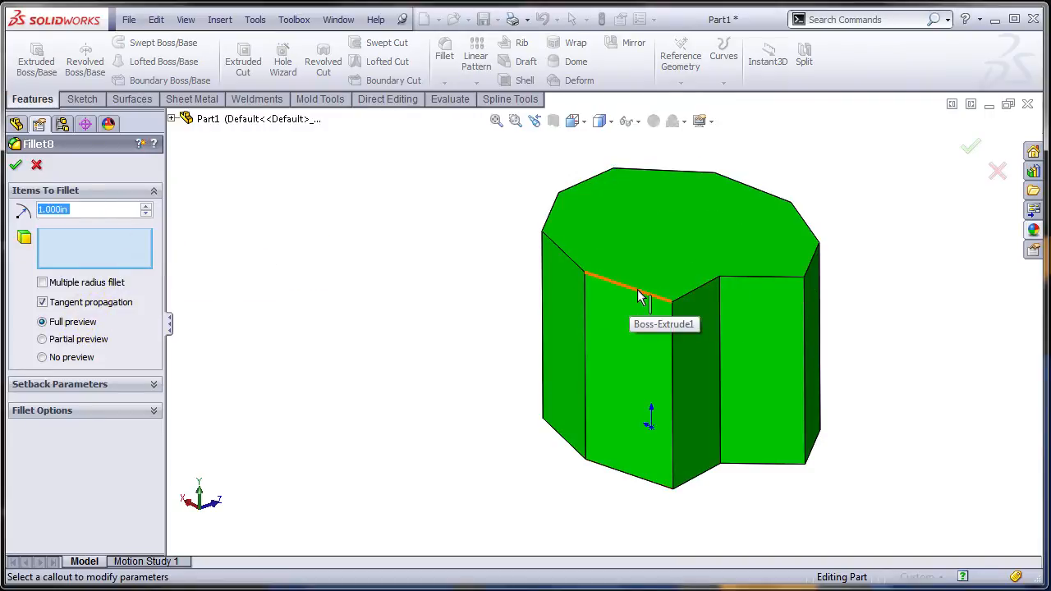
{"action": "left_click", "coordinate": [640, 283]}
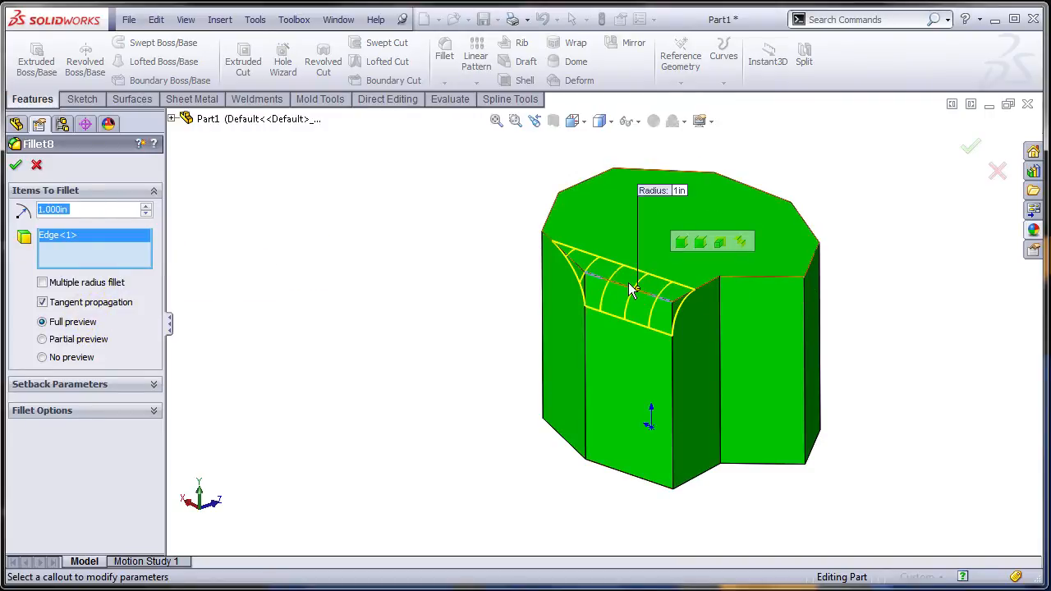
{"action": "mouse_move", "coordinate": [633, 172]}
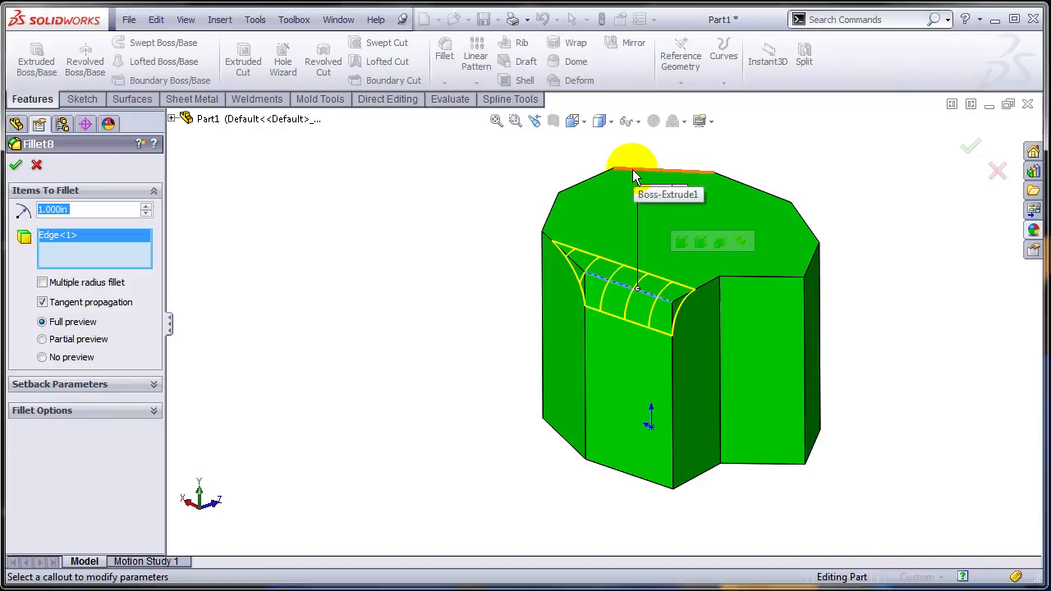
{"action": "right_click", "coordinate": [636, 175]}
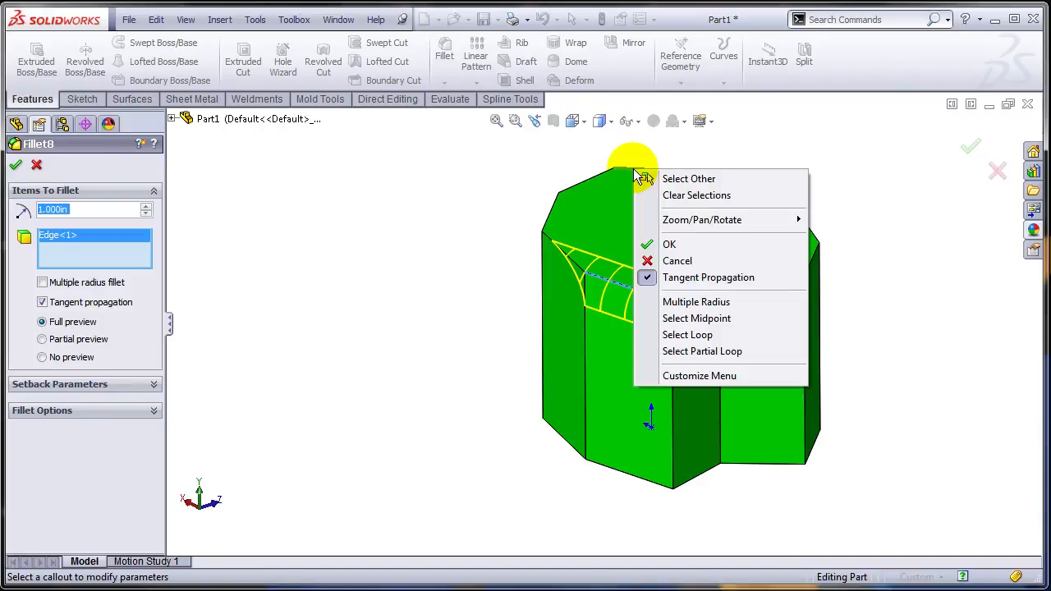
{"action": "mouse_move", "coordinate": [698, 351]}
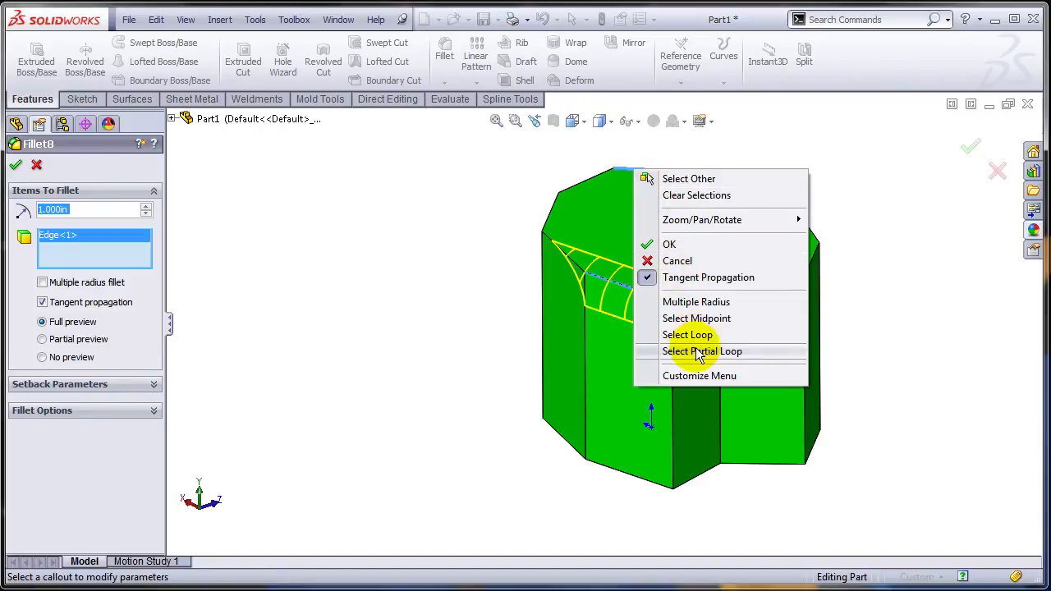
{"action": "left_click", "coordinate": [669, 244]}
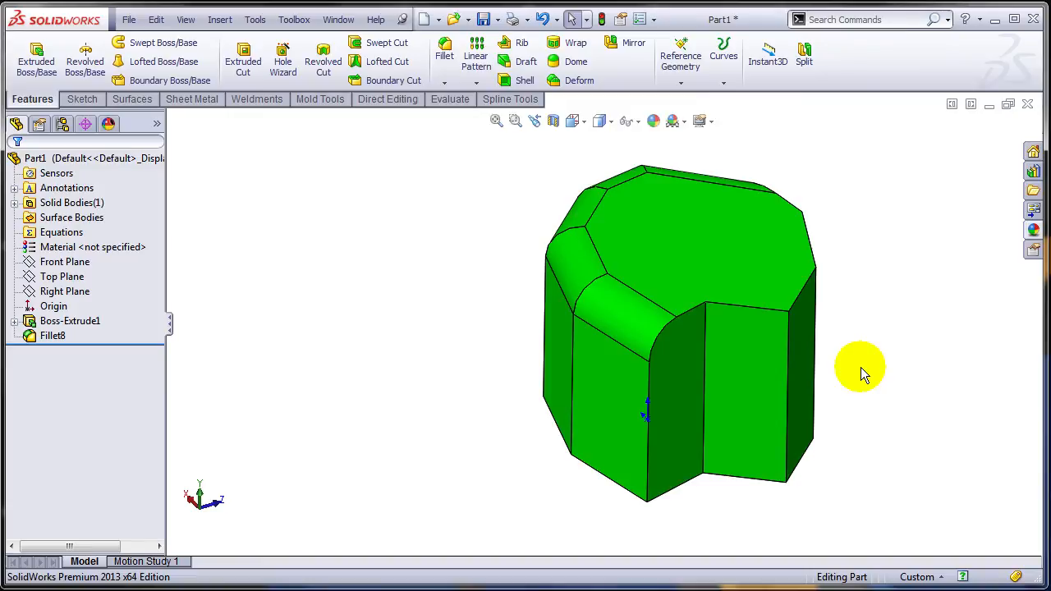
{"action": "mouse_move", "coordinate": [928, 378]}
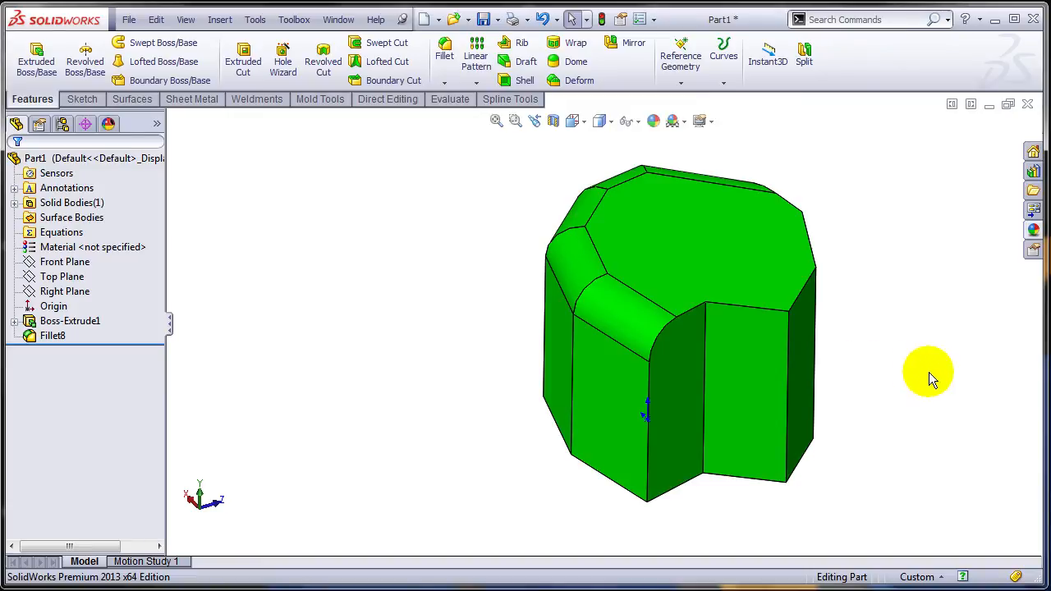